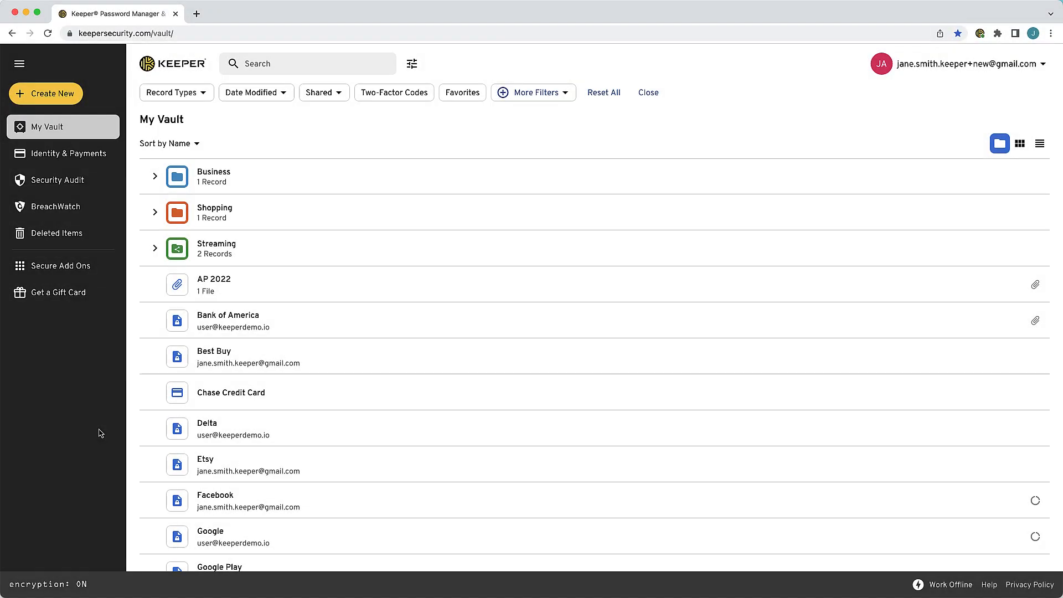
pyautogui.moveTo(203, 428)
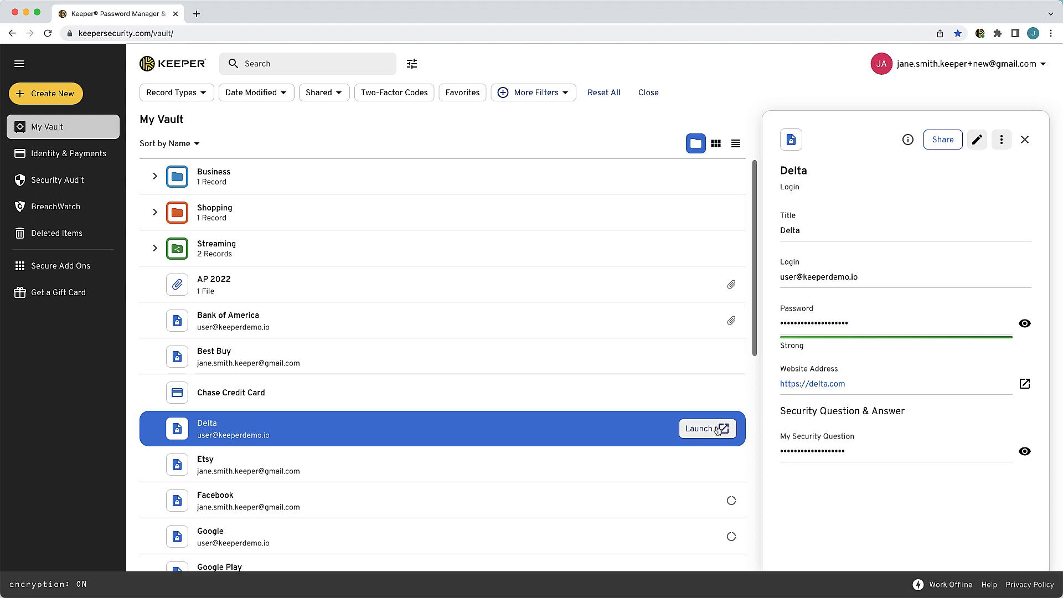
# Step: Scroll the vault record list down to reach the Paycom login record
pyautogui.scroll(-3)
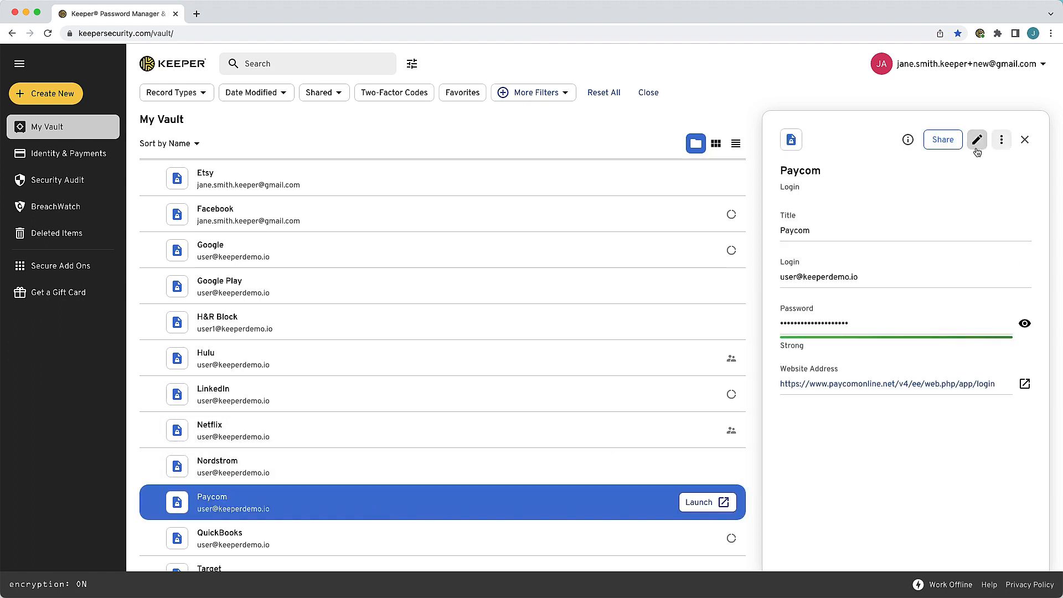
# Step: Add a text custom field labelled 'Last 4 digits of SSN' holding 1234 to Paycom and save
pyautogui.click(976, 139)
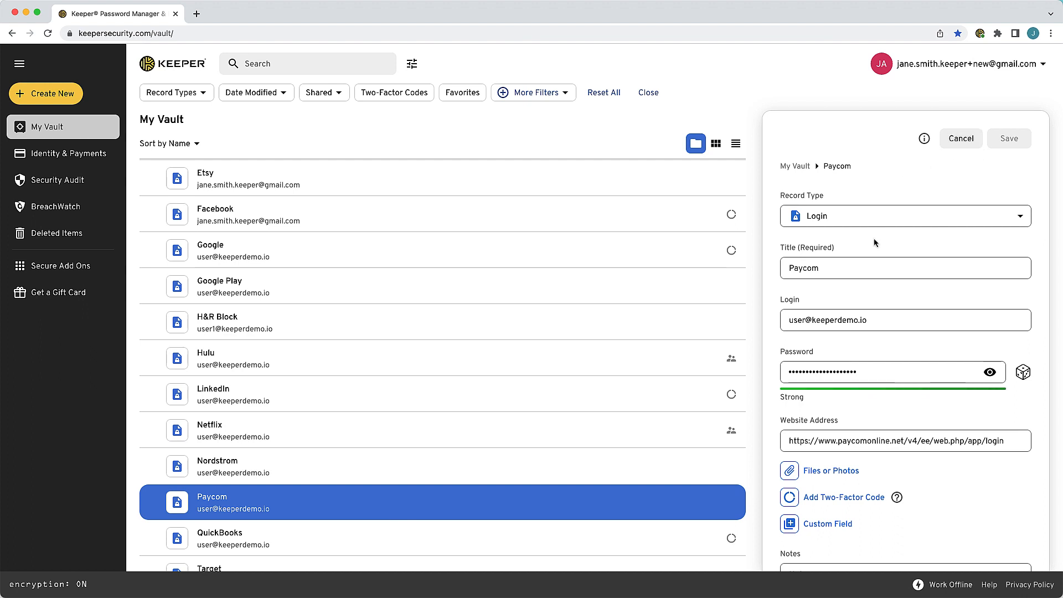
pyautogui.click(826, 523)
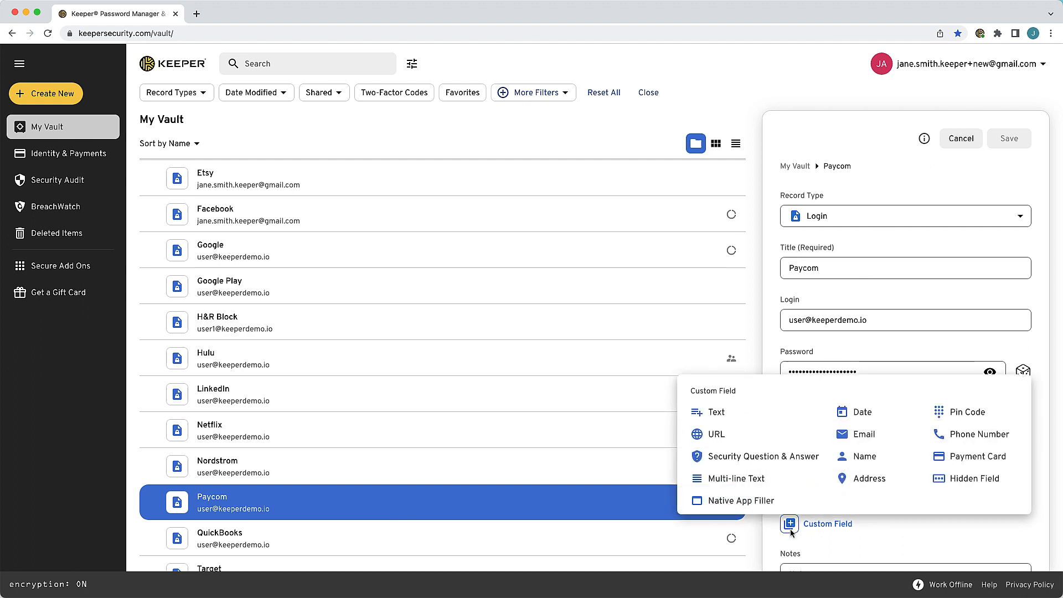
pyautogui.click(714, 412)
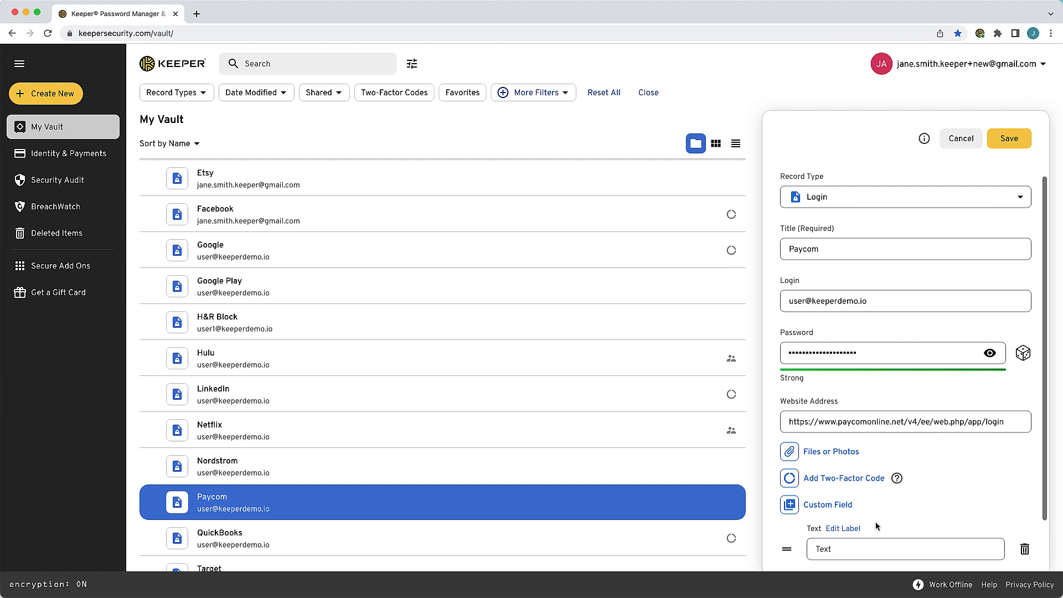
pyautogui.click(844, 528)
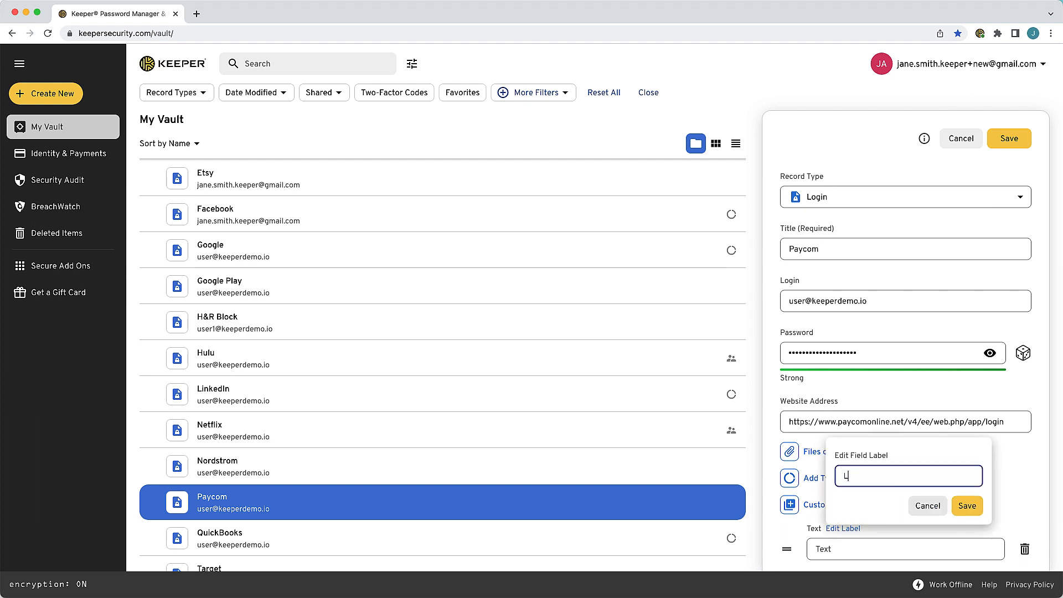
pyautogui.write('ast 4 digits of SSN')
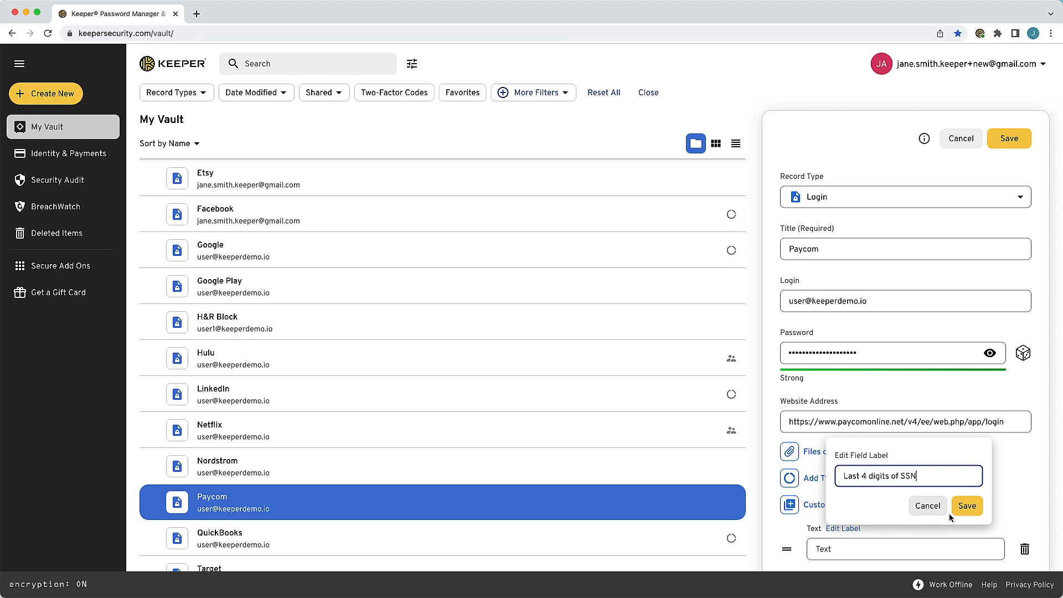
pyautogui.click(967, 506)
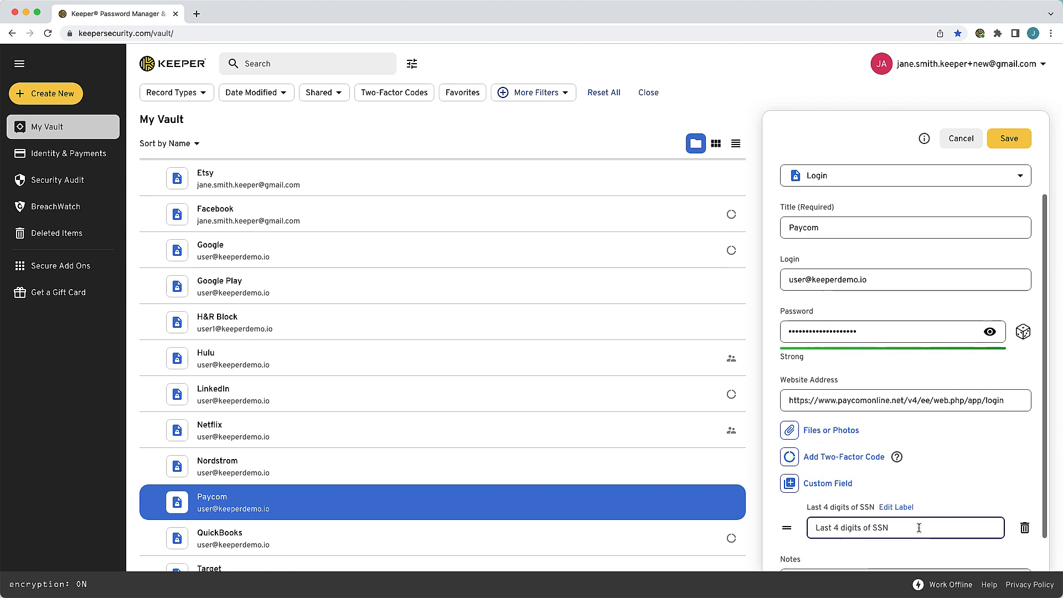
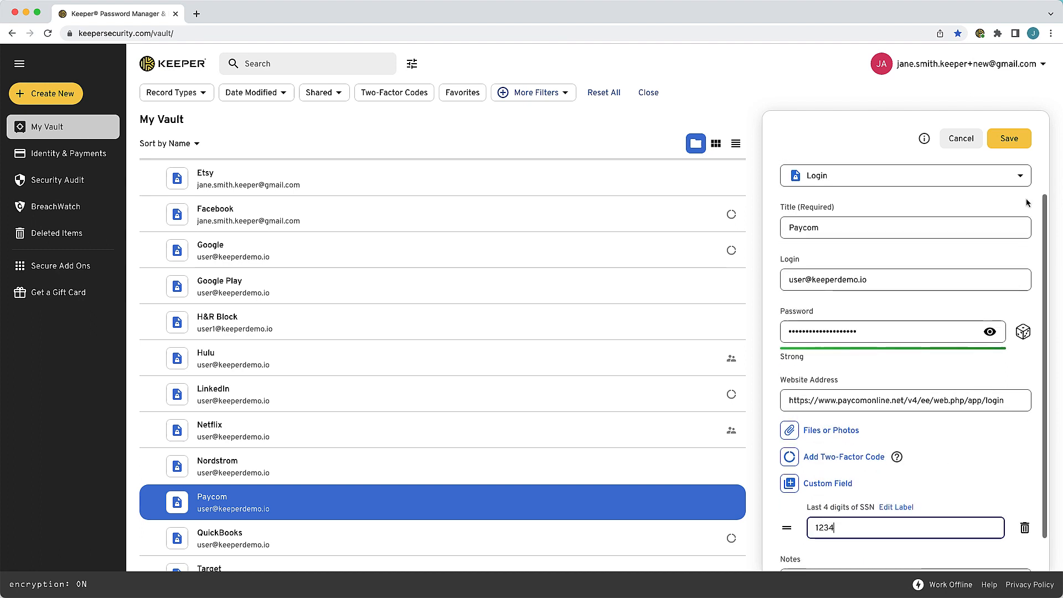
pyautogui.click(1008, 139)
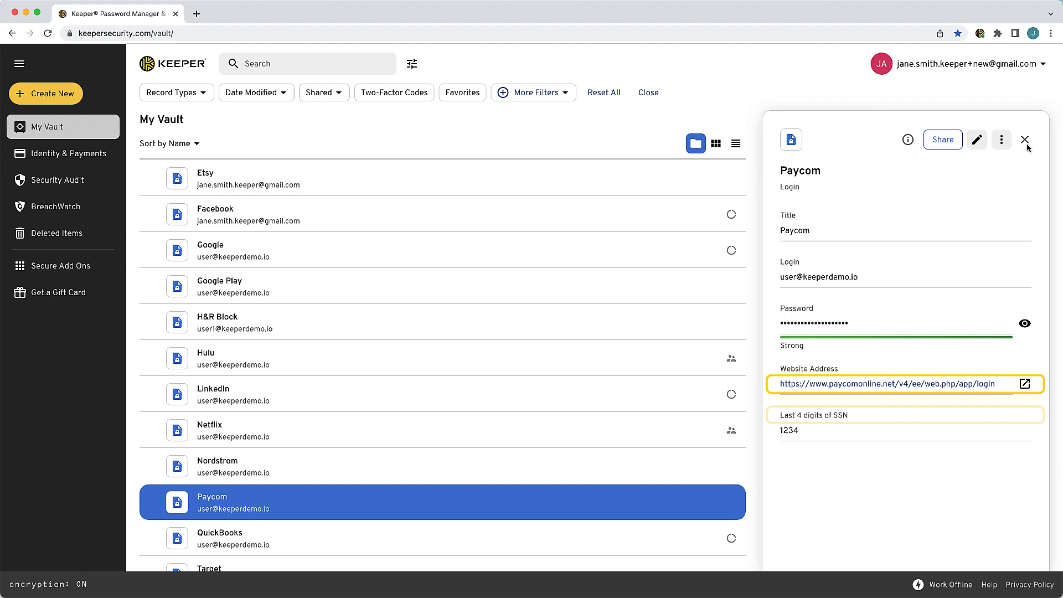
pyautogui.moveTo(1037, 368)
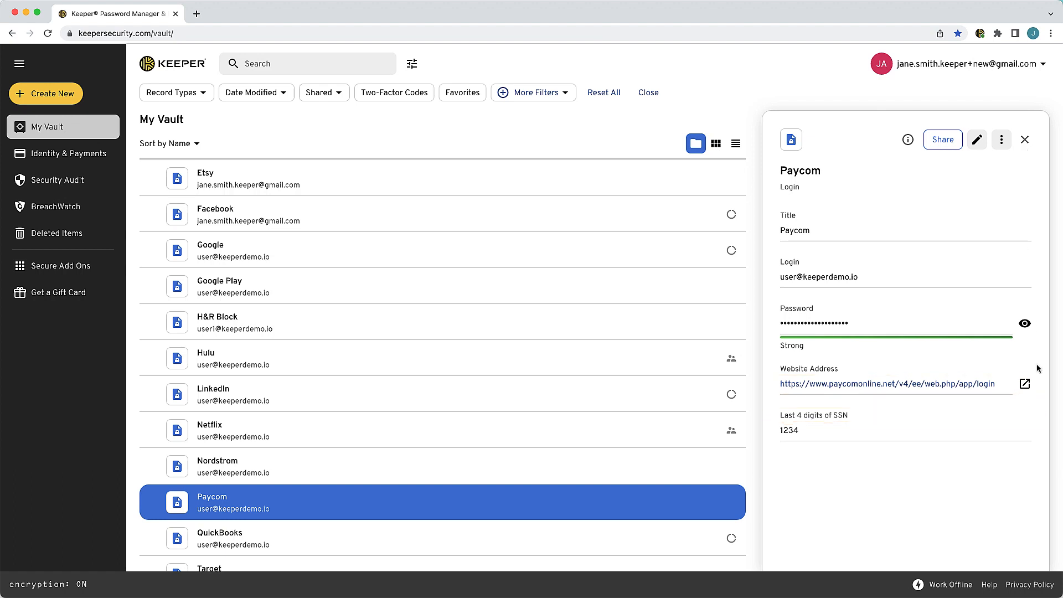
# Step: Launch the Paycom login page and autofill the sign-in form from the vault
pyautogui.click(1023, 383)
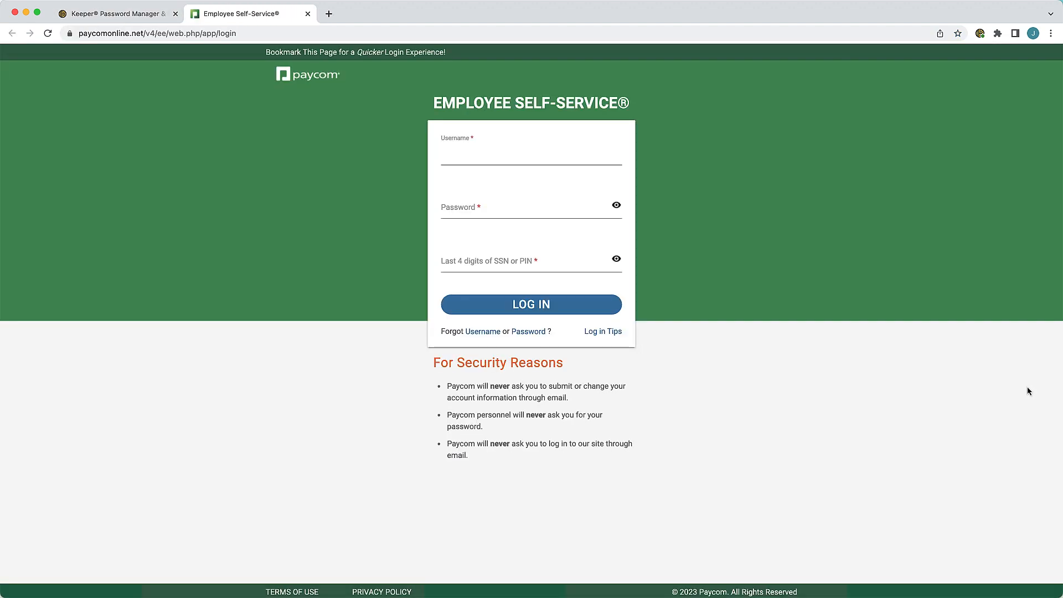
pyautogui.click(613, 206)
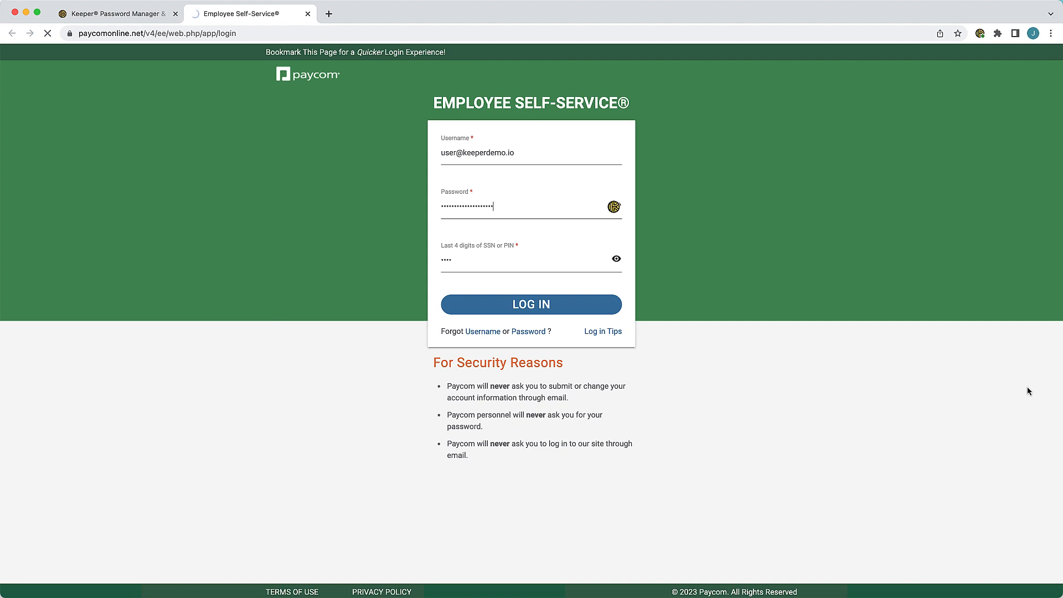
pyautogui.click(114, 13)
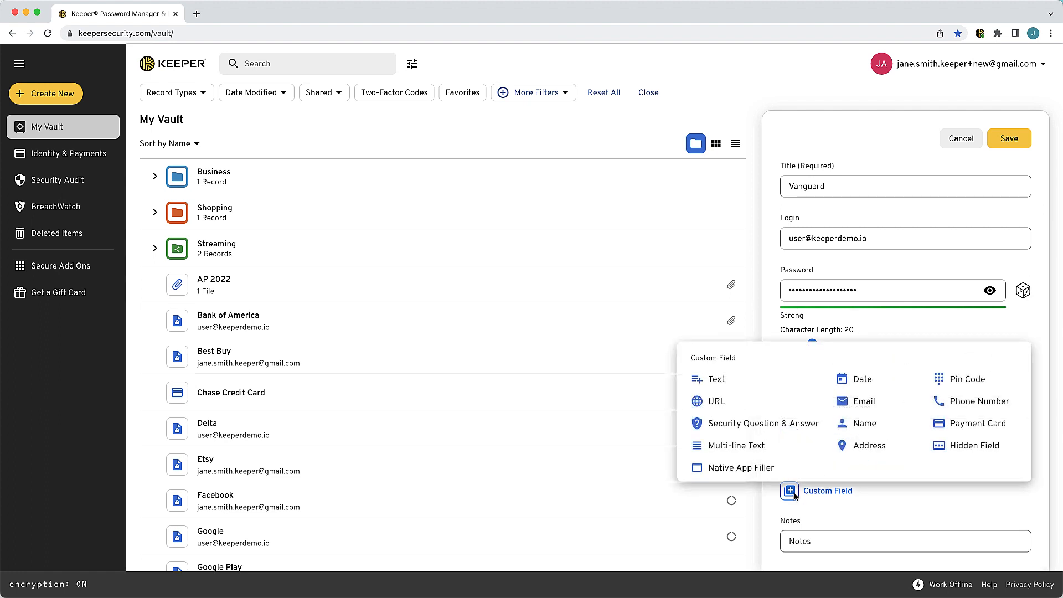
pyautogui.moveTo(965, 379)
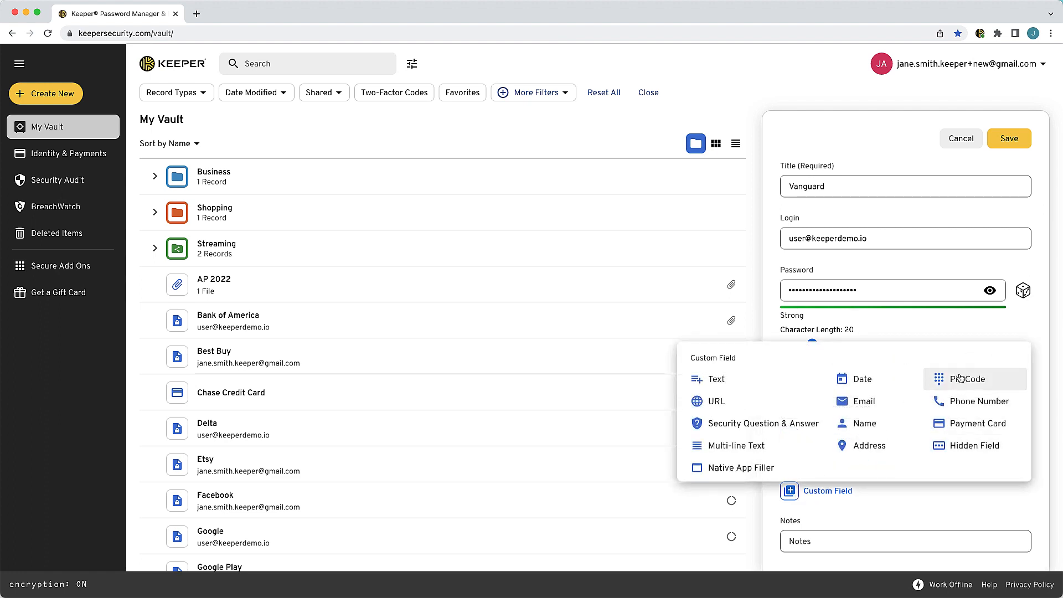
# Step: Add a Pin Code field to Vanguard, remove the empty Text field, and save the record
pyautogui.click(965, 378)
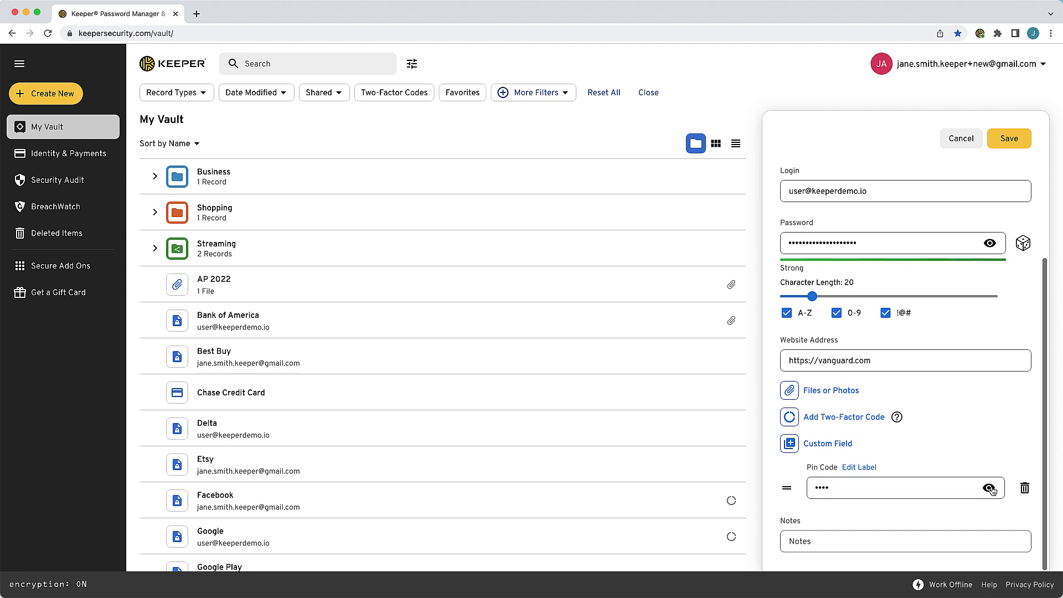
pyautogui.click(825, 442)
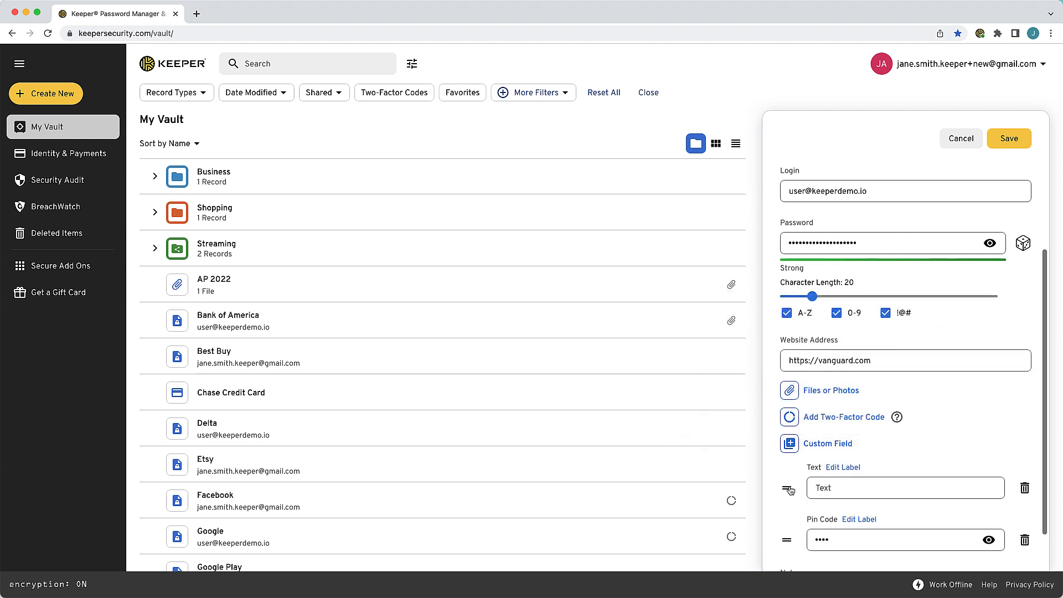
pyautogui.click(1023, 487)
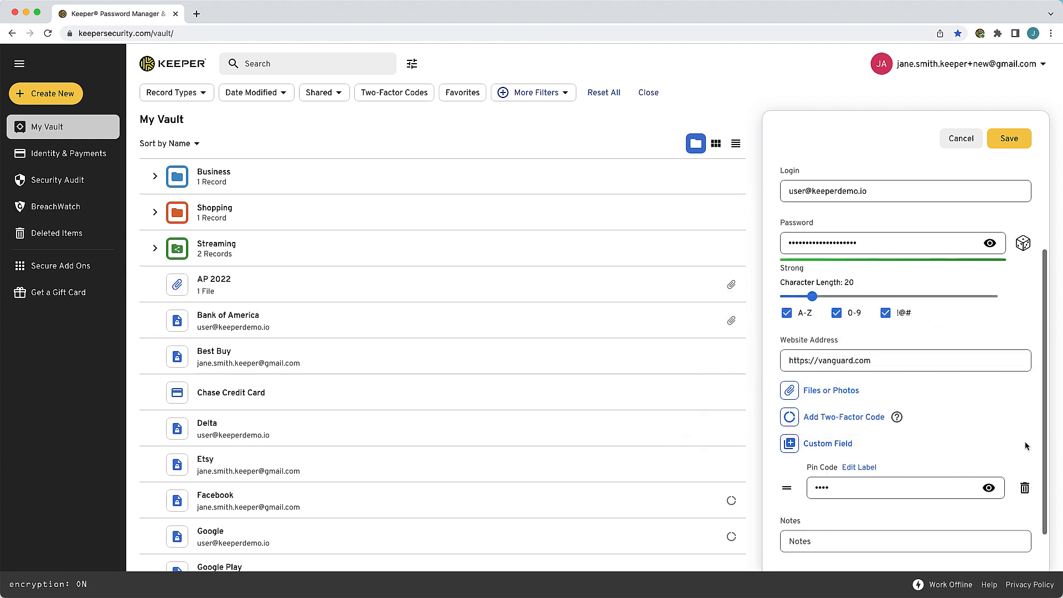
pyautogui.click(1008, 138)
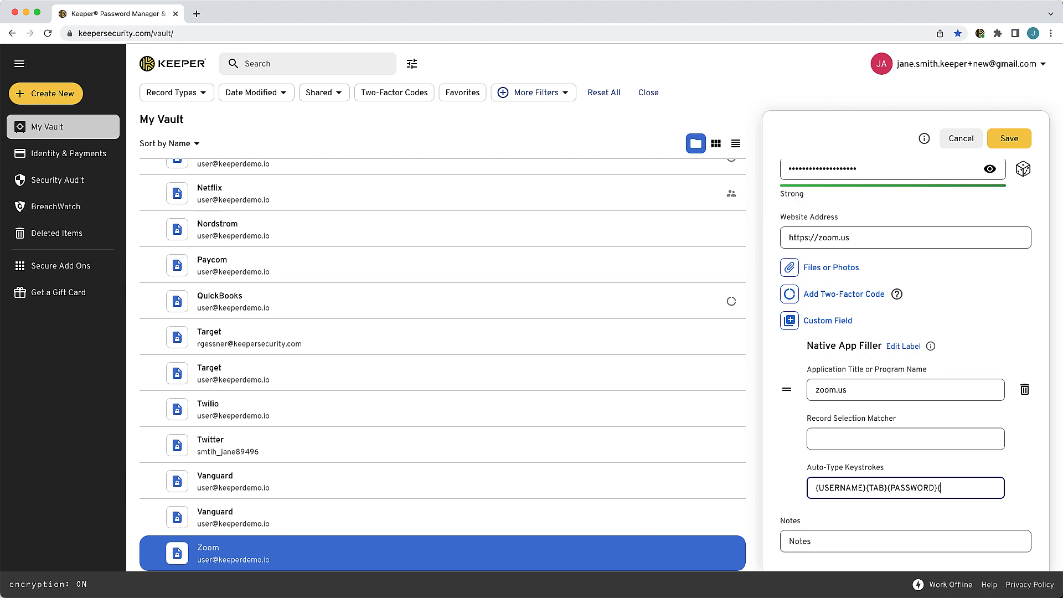
# Step: Append {ENTER} to the Zoom auto-type keystrokes after {USERNAME}{TAB}{PASSWORD}
pyautogui.write('{ENTER}')
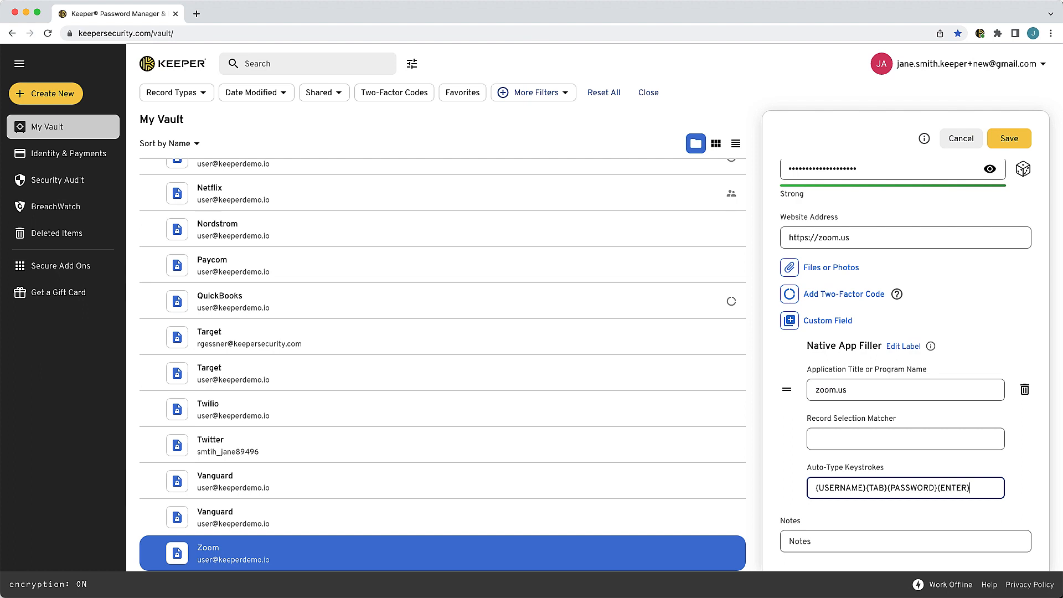